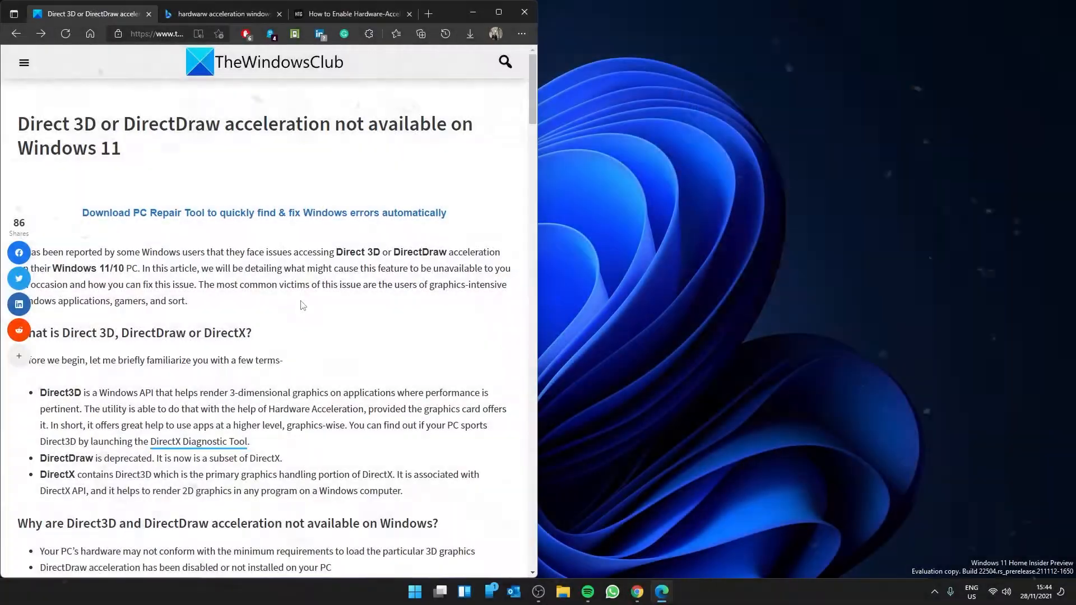
Put away the Edge article on Direct3D and DirectDraw acceleration, returning to the desktop.
{"action": "left_click", "coordinate": [499, 11]}
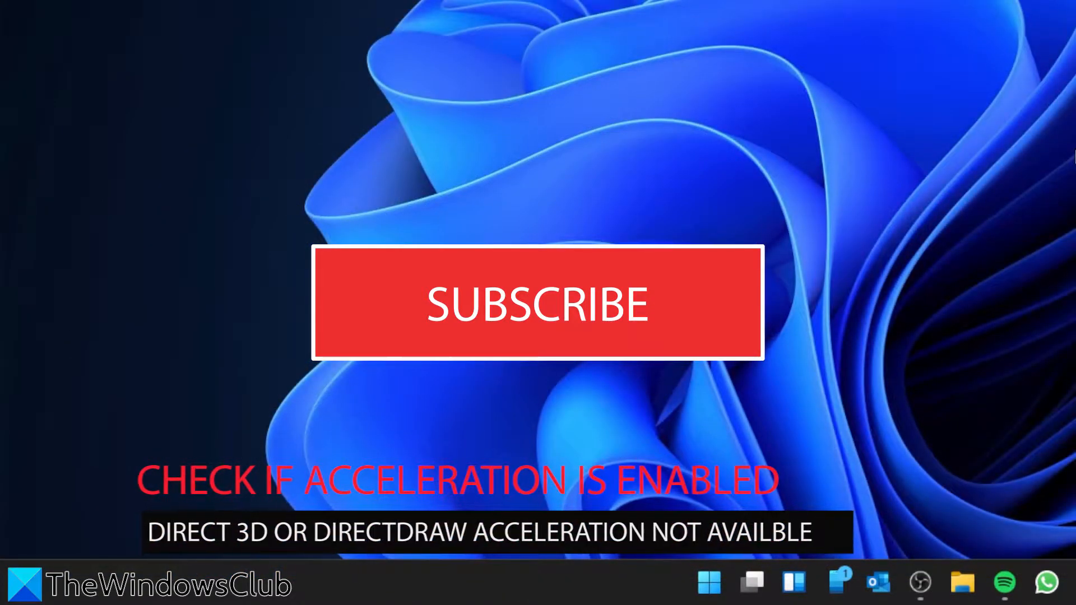
Bring up the Run box with Win+R and enter dxdiag.
{"action": "key", "text": "Win+r"}
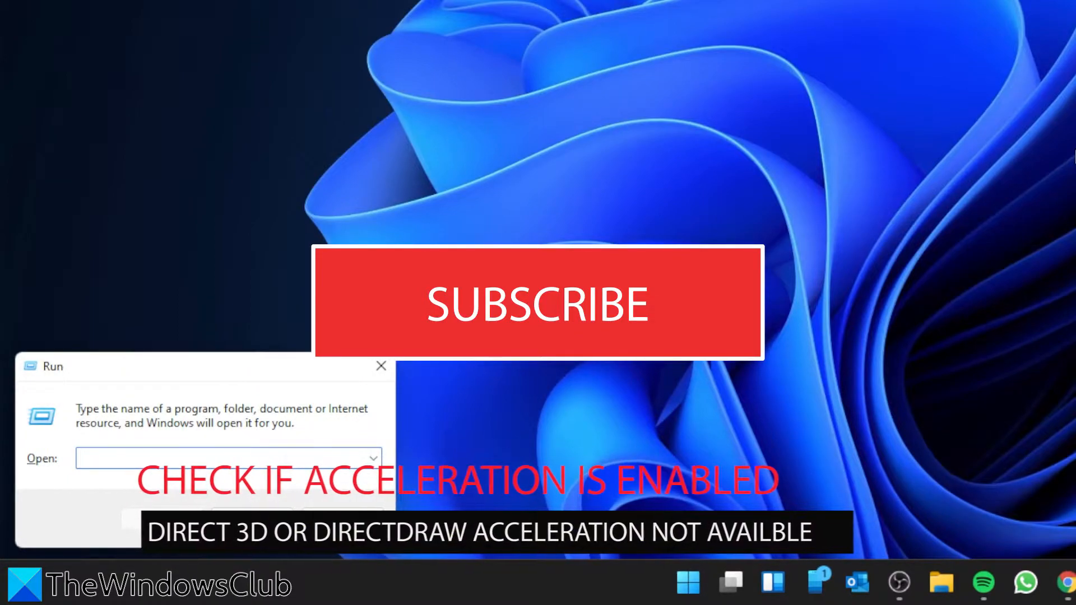
{"action": "type", "text": "dx"}
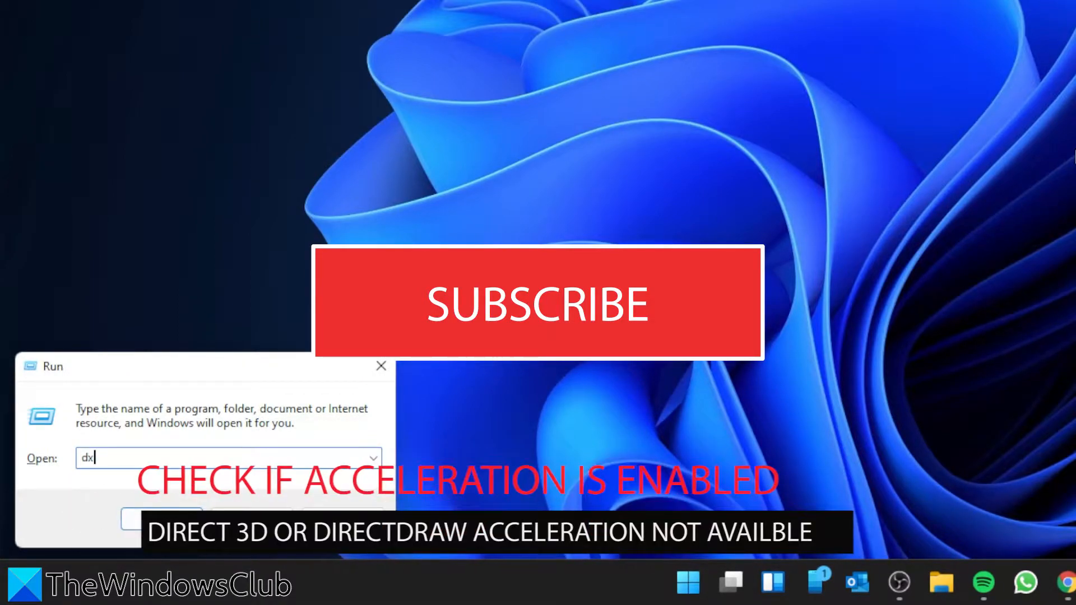
{"action": "type", "text": "di"}
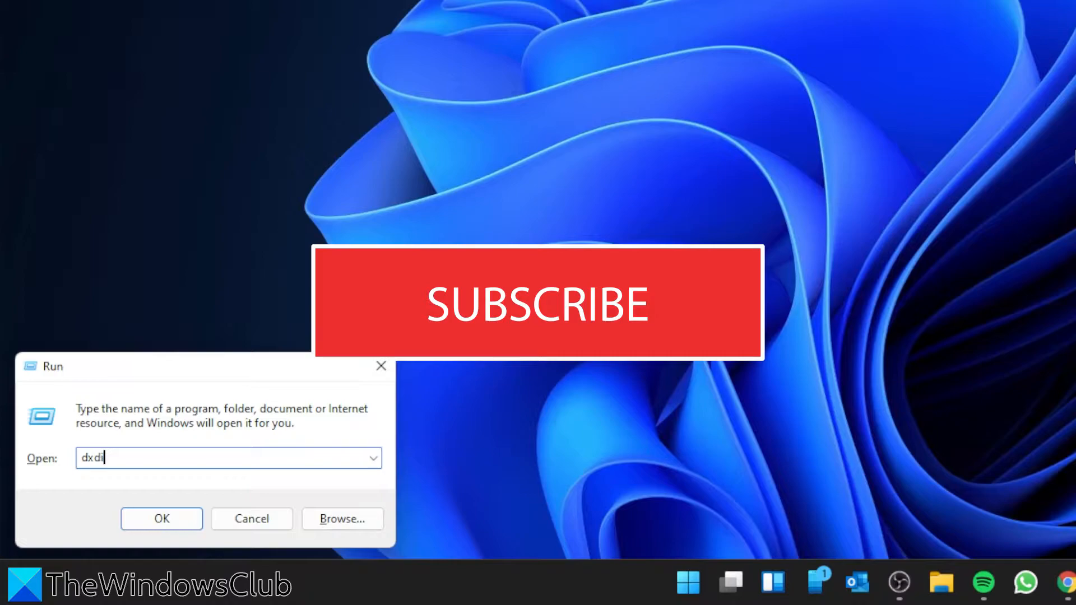
{"action": "type", "text": "ag"}
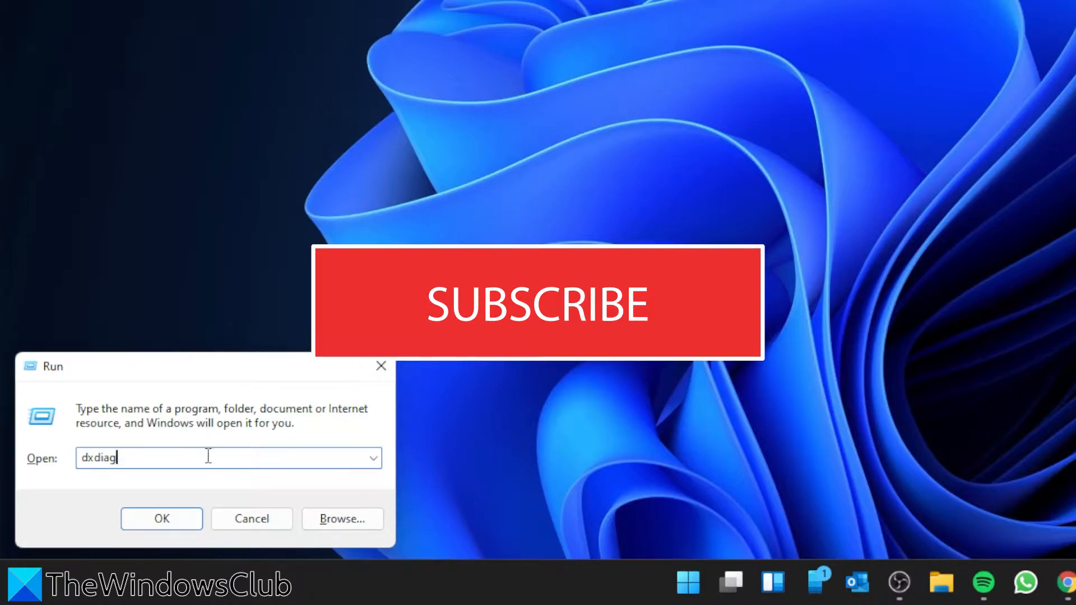
Launch dxdiag, confirm DirectDraw and Direct3D acceleration read Enabled for the GTX 1650 SUPER, then close it.
{"action": "left_click", "coordinate": [162, 518]}
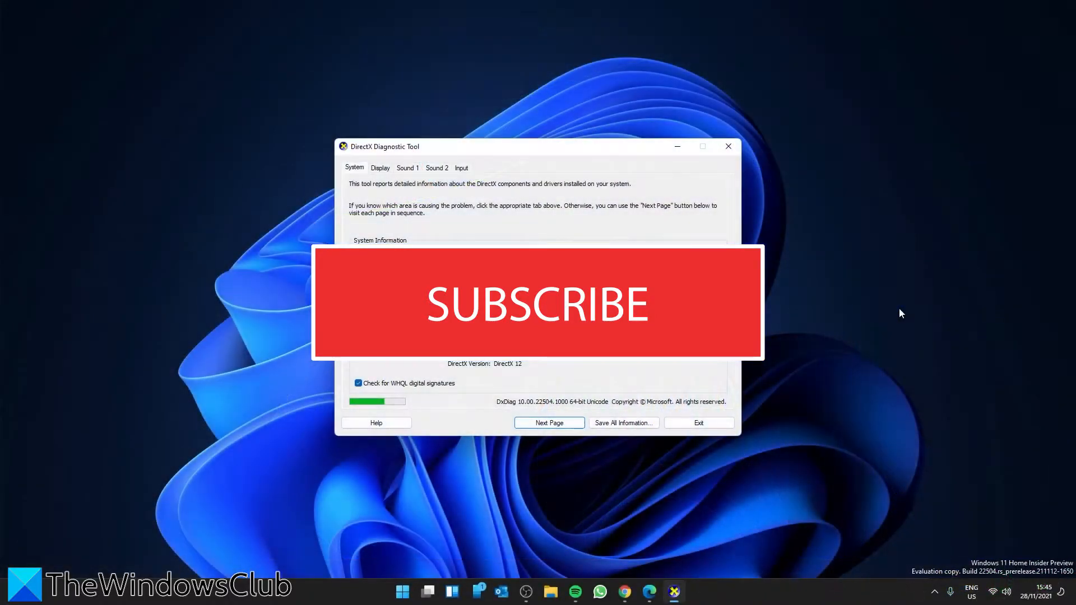
{"action": "mouse_move", "coordinate": [867, 446]}
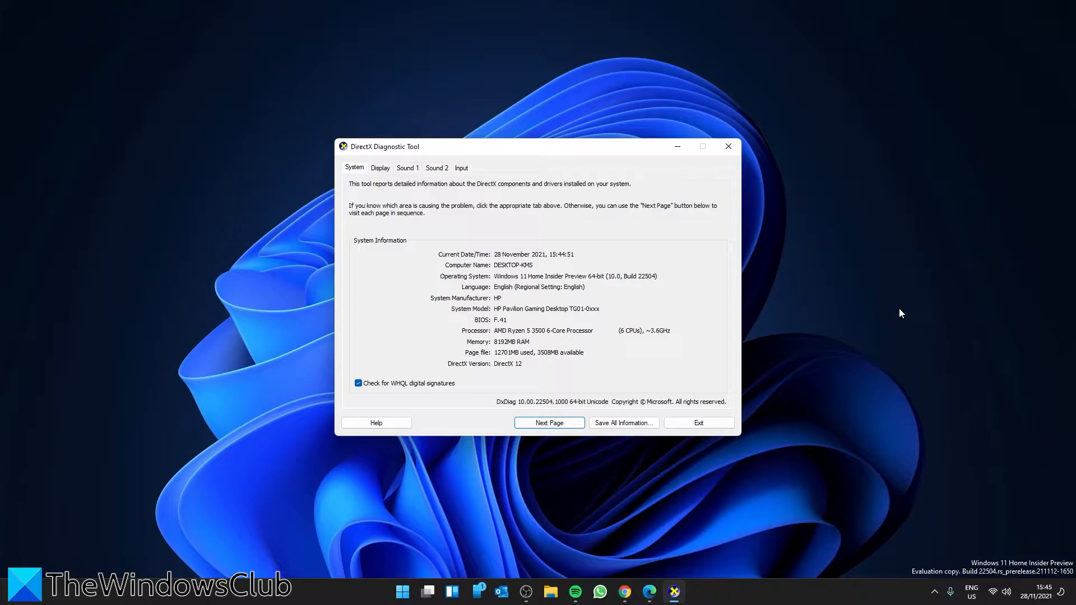
{"action": "left_click", "coordinate": [379, 167]}
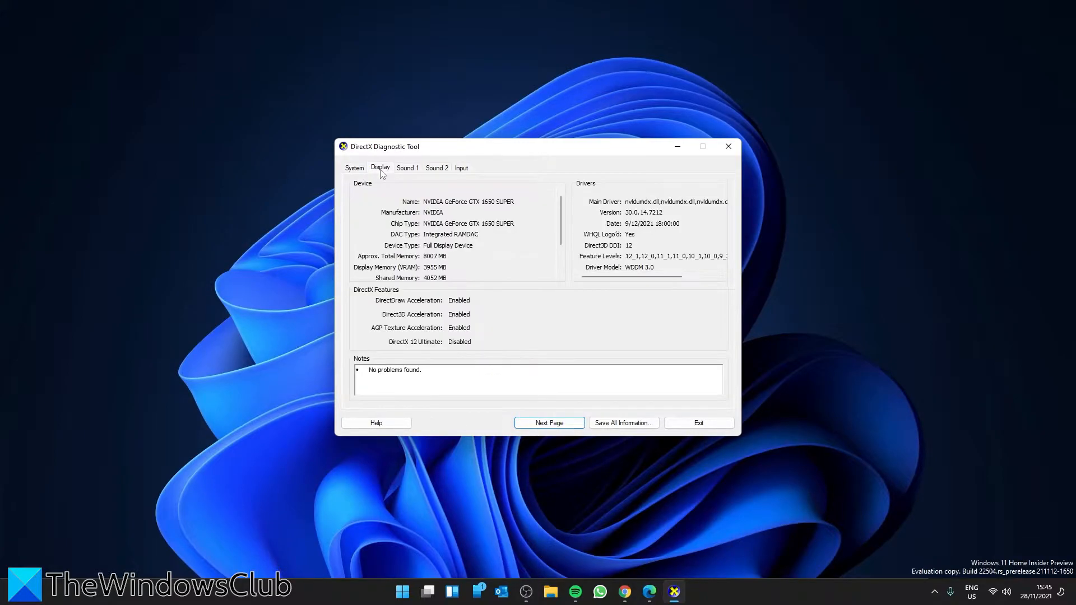
{"action": "mouse_move", "coordinate": [412, 304]}
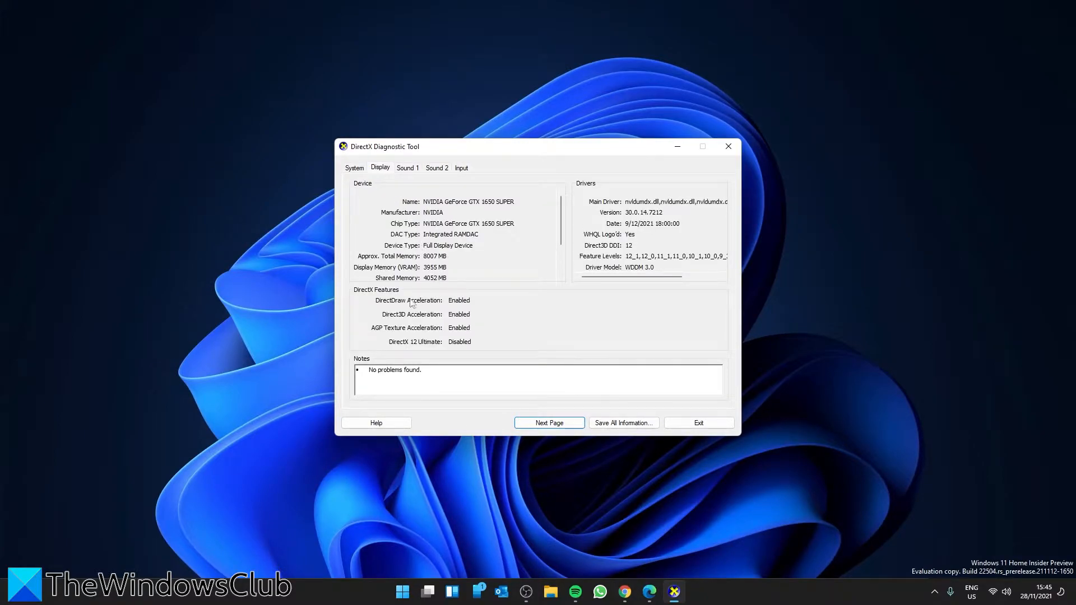
{"action": "mouse_move", "coordinate": [369, 307]}
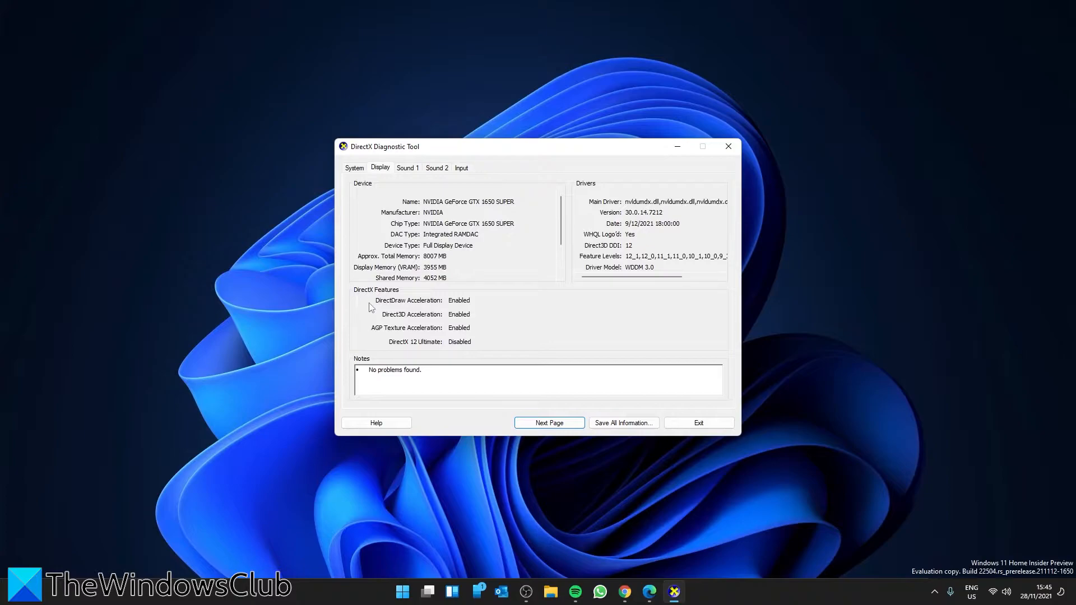
{"action": "mouse_move", "coordinate": [398, 318]}
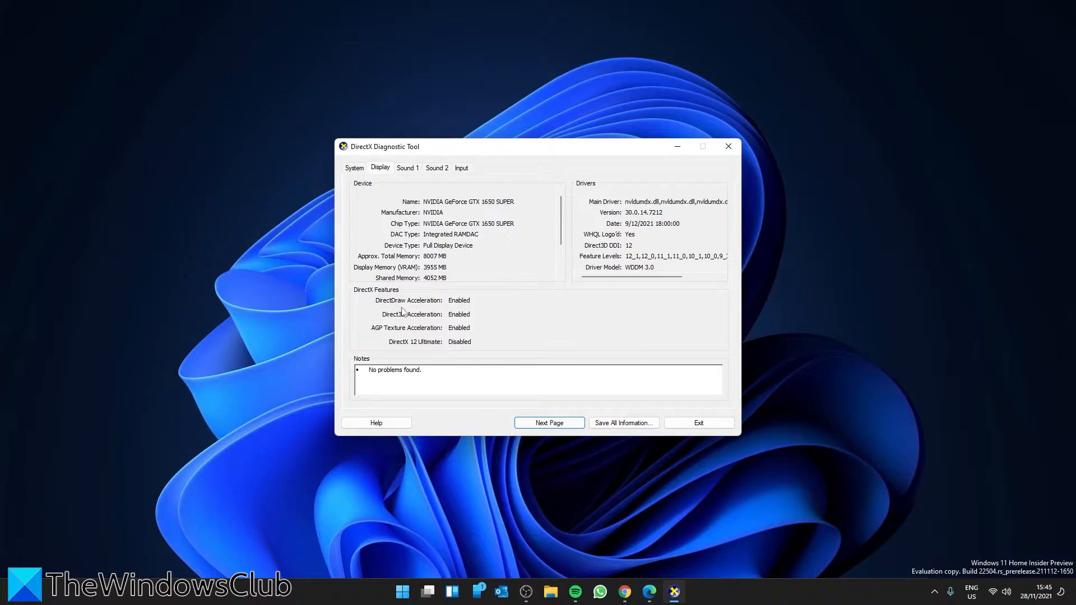
{"action": "mouse_move", "coordinate": [729, 146]}
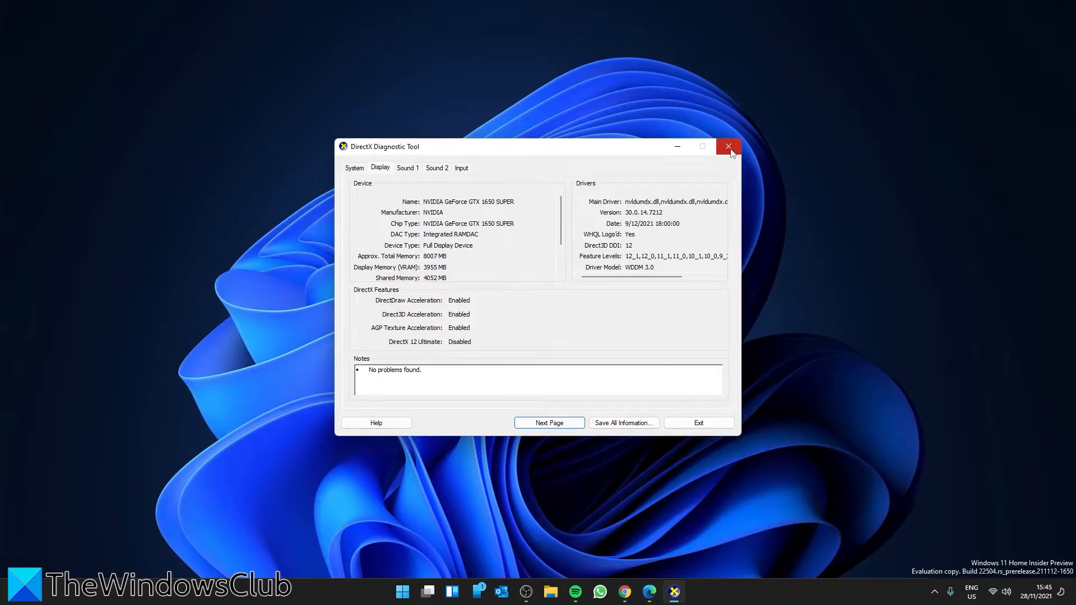
{"action": "left_click", "coordinate": [413, 591]}
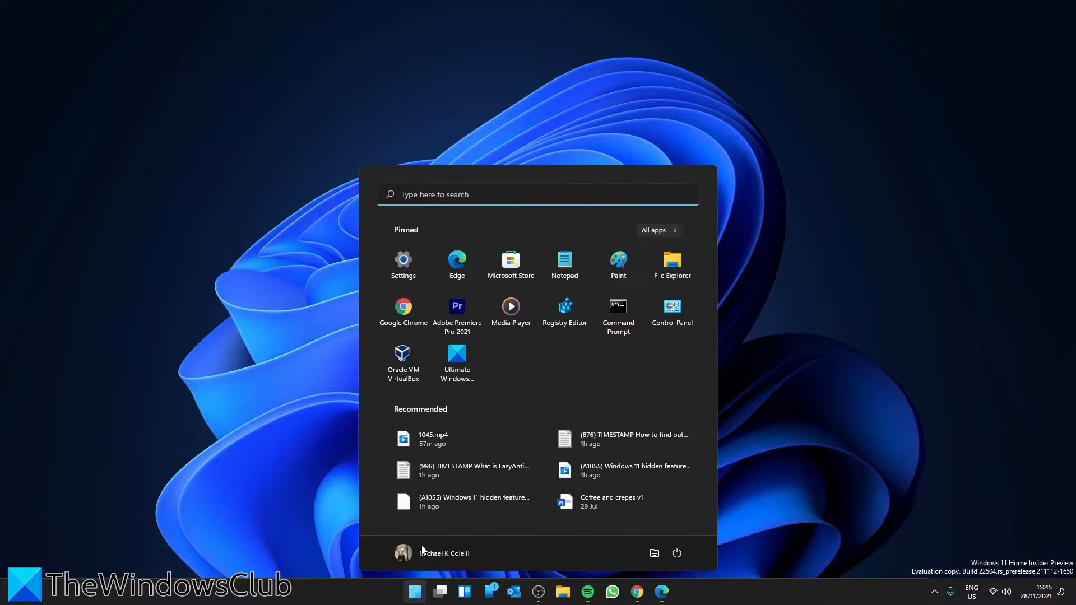
Navigate Settings to System > Display > Graphics to see per-app graphics preferences.
{"action": "left_click", "coordinate": [402, 261]}
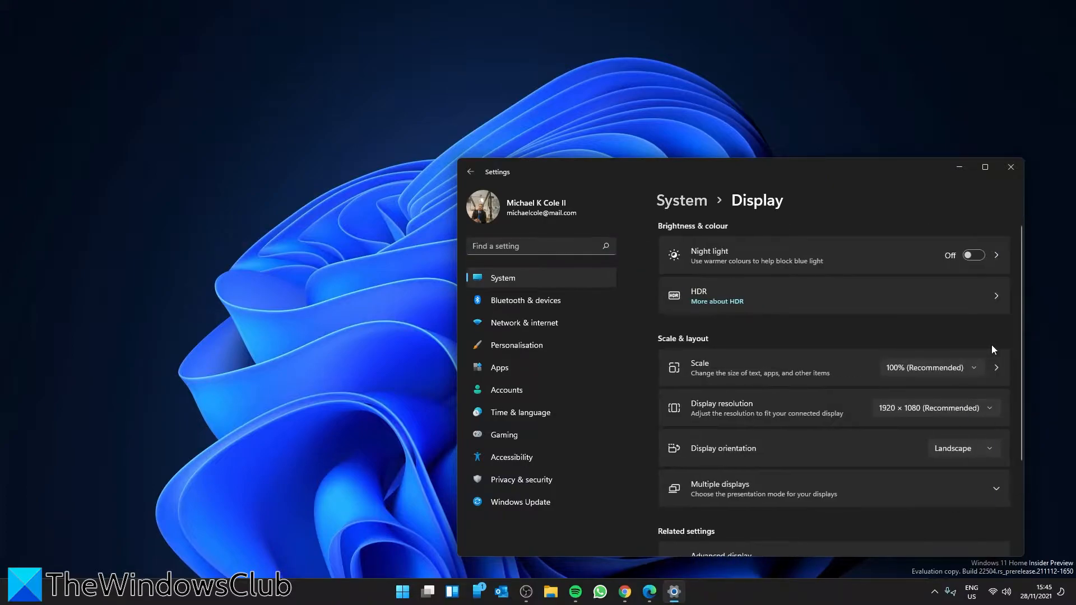
{"action": "scroll", "scroll_direction": "down", "scroll_amount": 3}
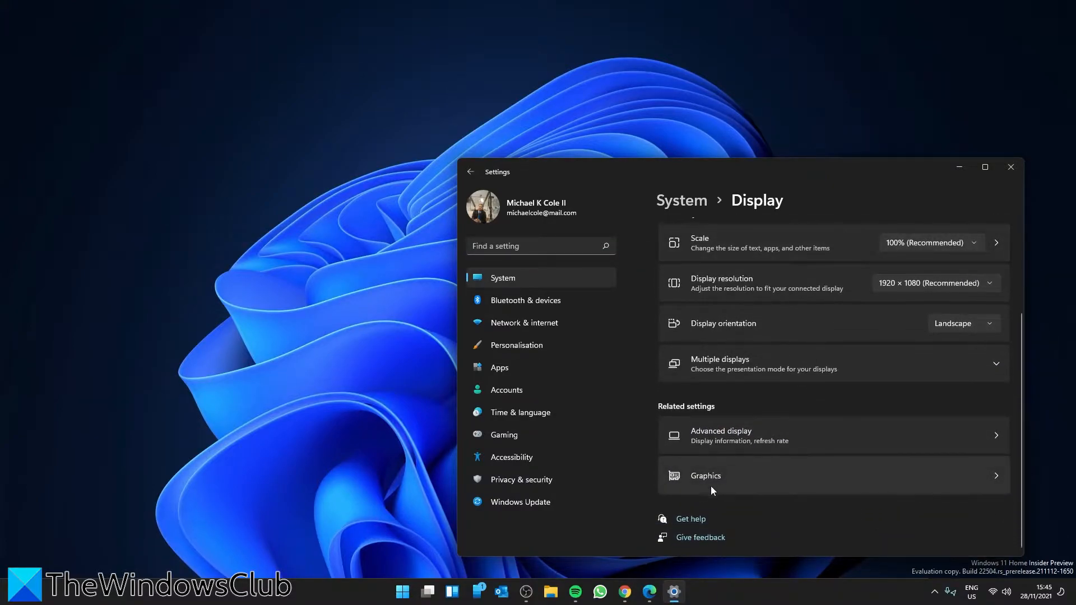
{"action": "left_click", "coordinate": [705, 475]}
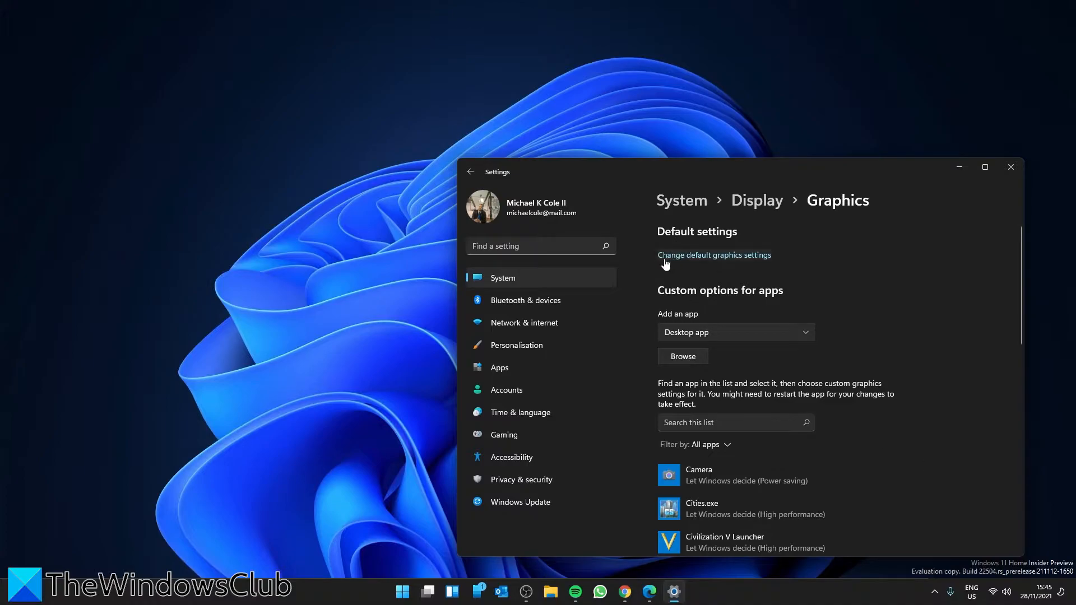
{"action": "mouse_move", "coordinate": [742, 261]}
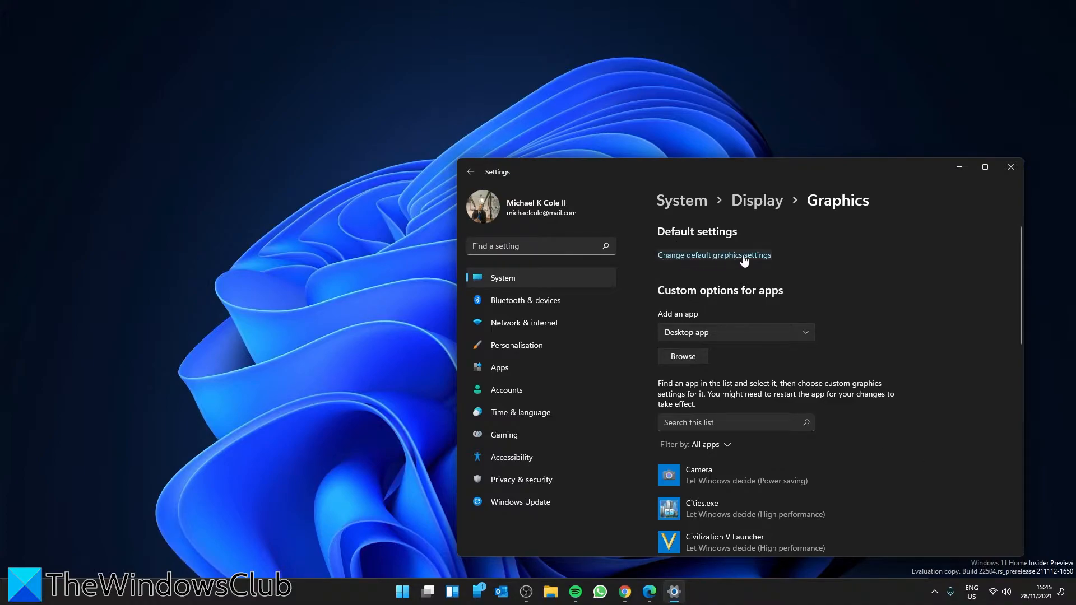
Confirm hardware-accelerated GPU scheduling is On under Default graphics settings.
{"action": "left_click", "coordinate": [714, 254]}
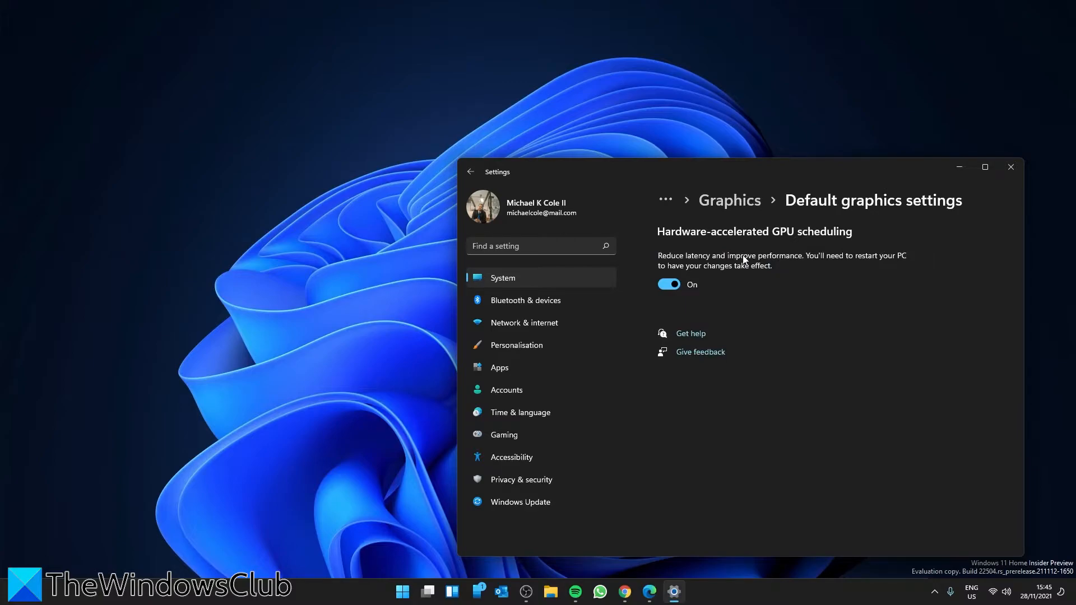
{"action": "mouse_move", "coordinate": [821, 243]}
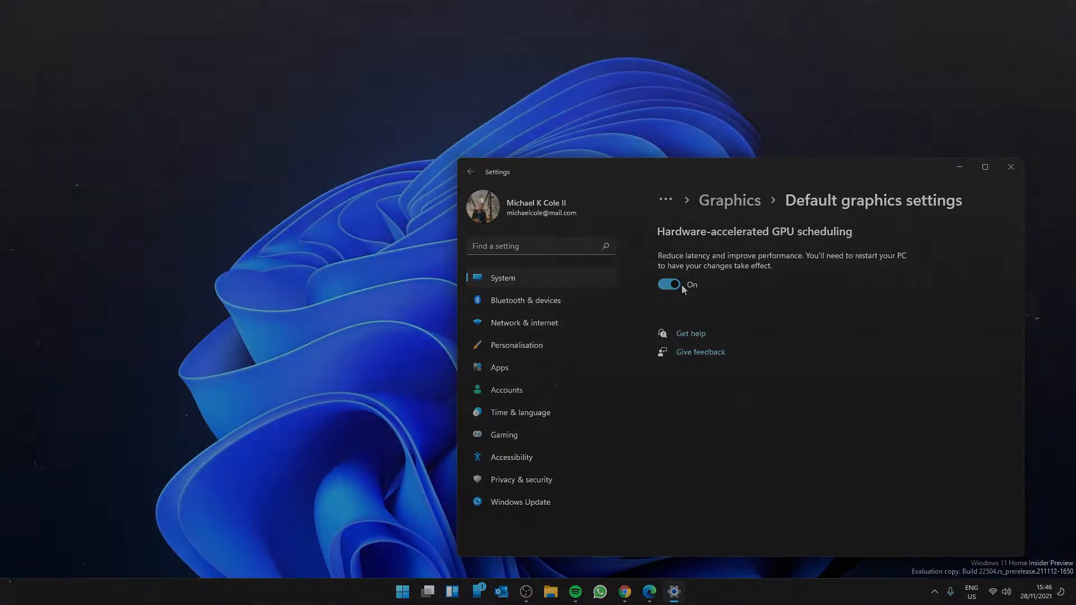
{"action": "left_click", "coordinate": [1010, 167]}
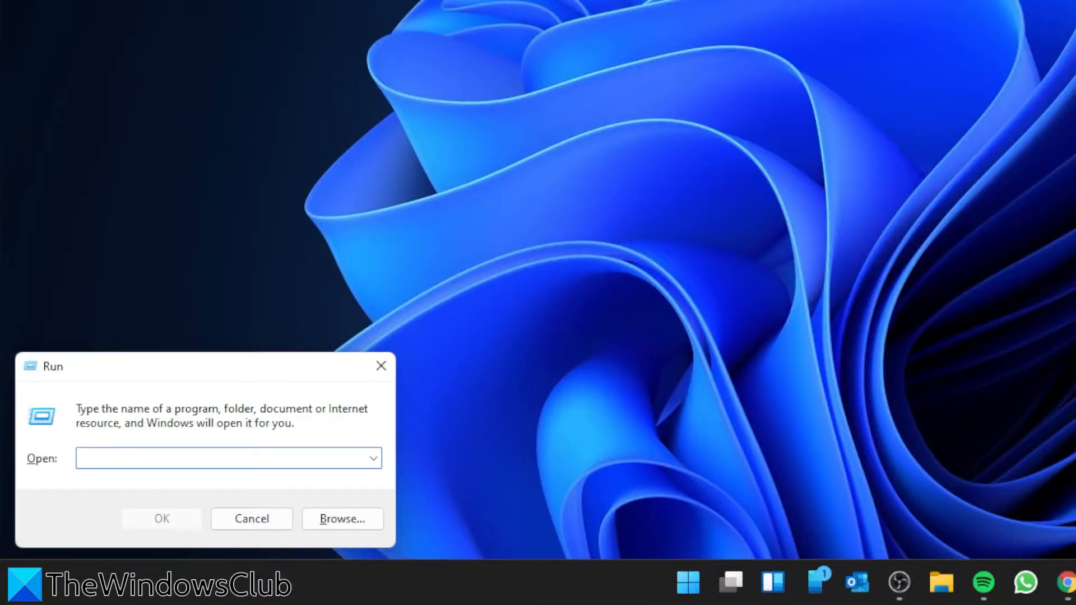
Relaunch the DirectX Diagnostic Tool by running dxdiag again.
{"action": "type", "text": "dxdi"}
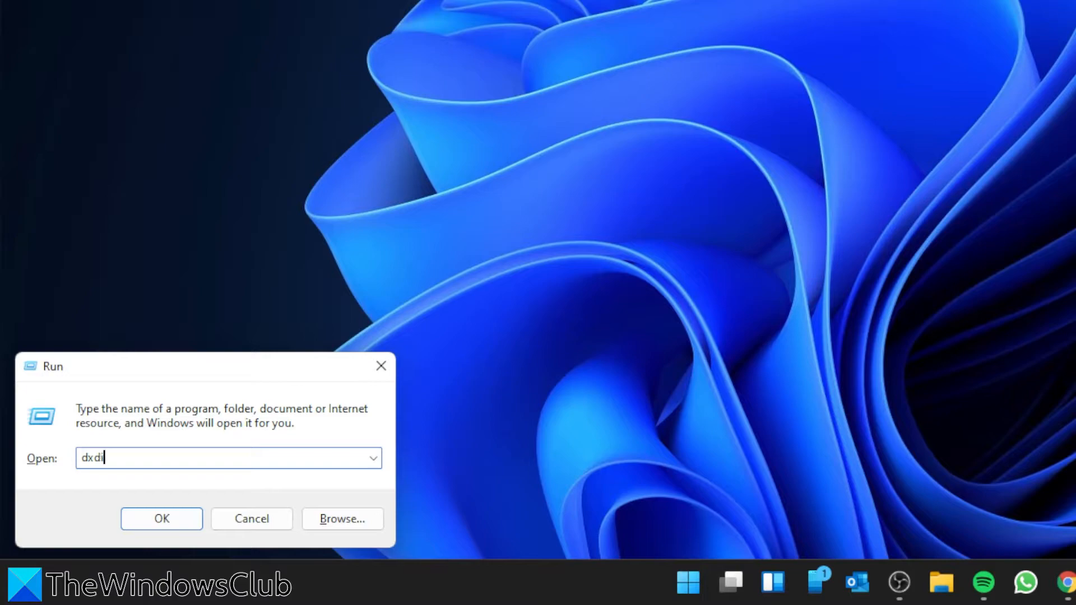
{"action": "type", "text": "ag"}
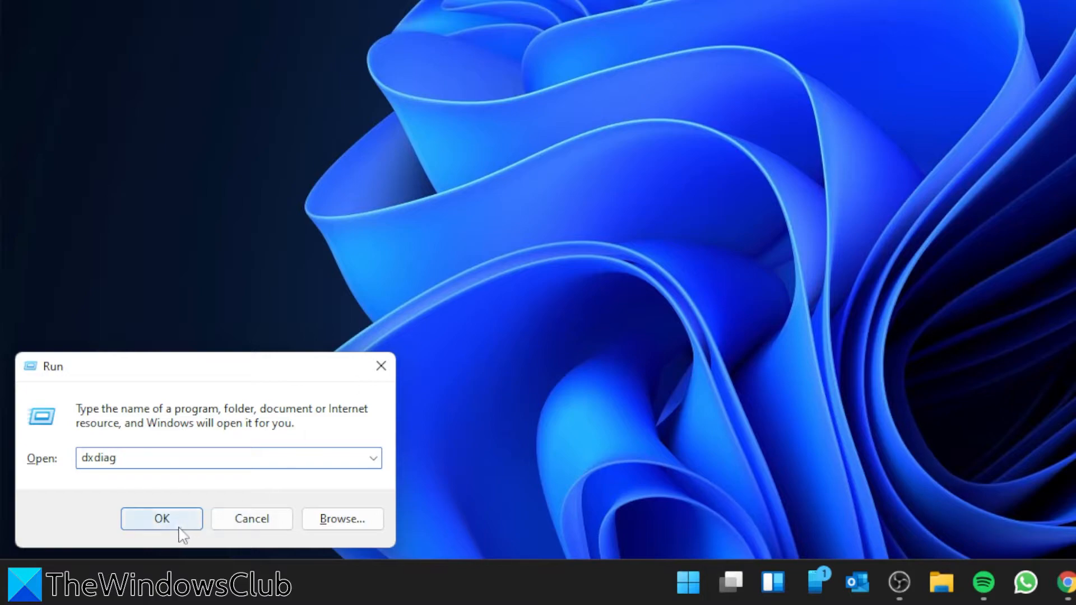
{"action": "left_click", "coordinate": [161, 517]}
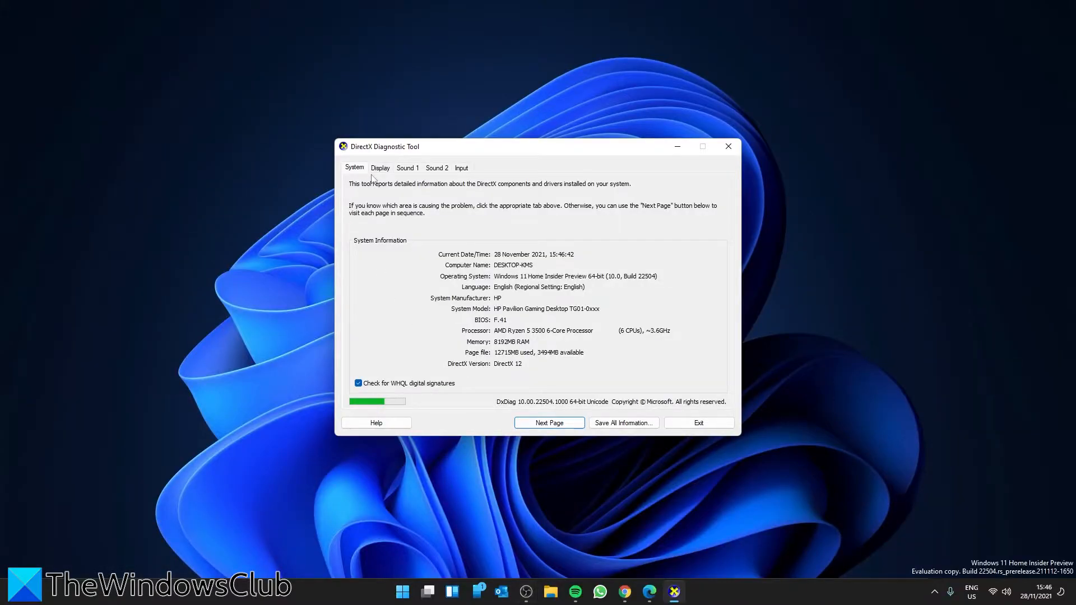
Recheck DirectDraw and Direct3D acceleration as Enabled on the Display tab, then exit dxdiag.
{"action": "left_click", "coordinate": [380, 167]}
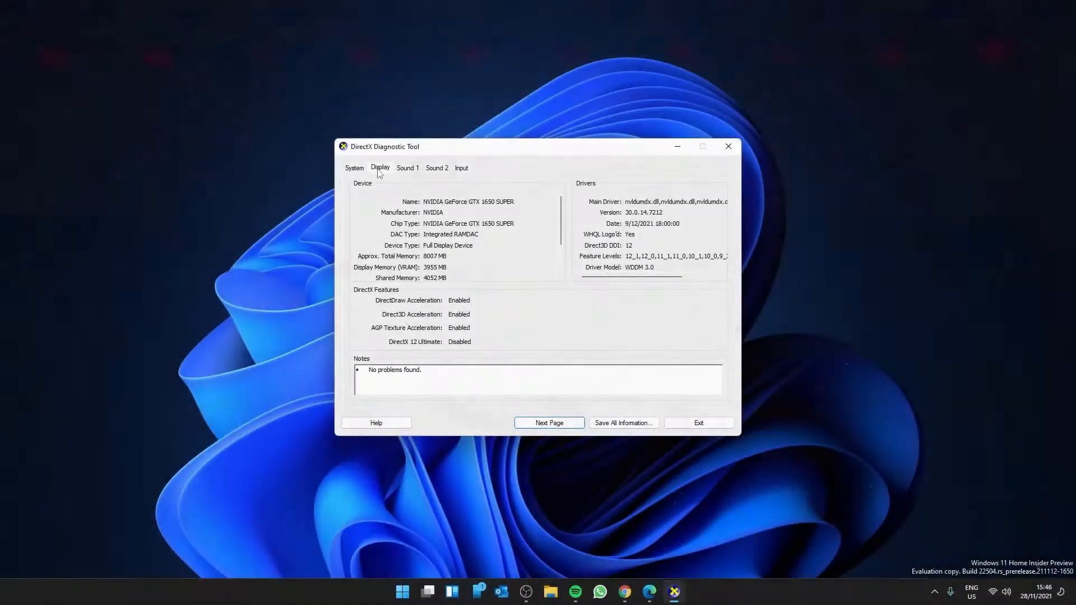
{"action": "left_click", "coordinate": [698, 422]}
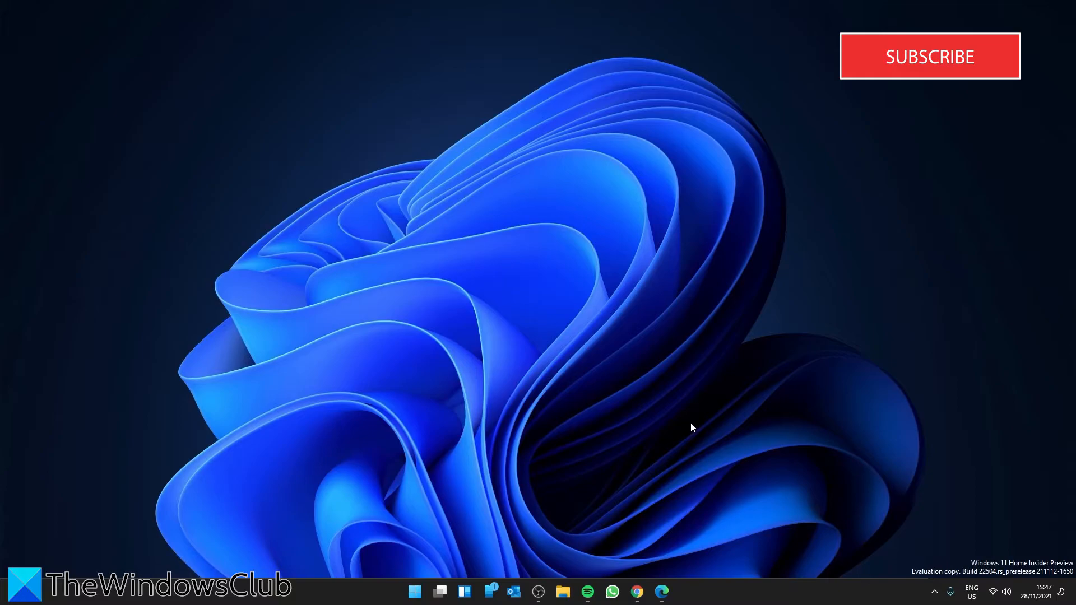
{"action": "mouse_move", "coordinate": [1059, 110]}
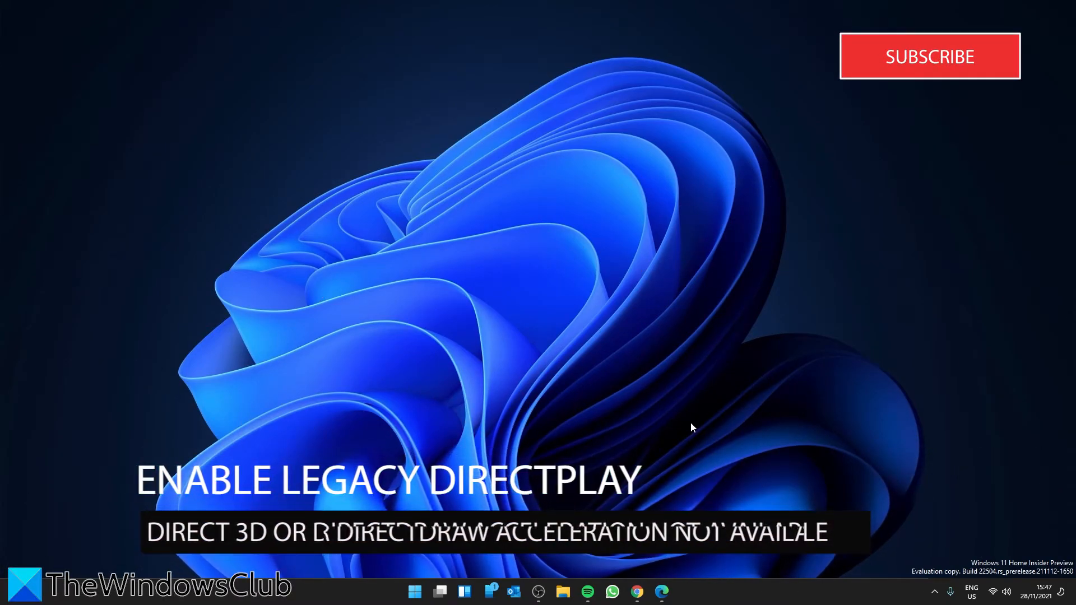
From Start, reach Control Panel's Programs and Features list of installed programs.
{"action": "left_click", "coordinate": [414, 591]}
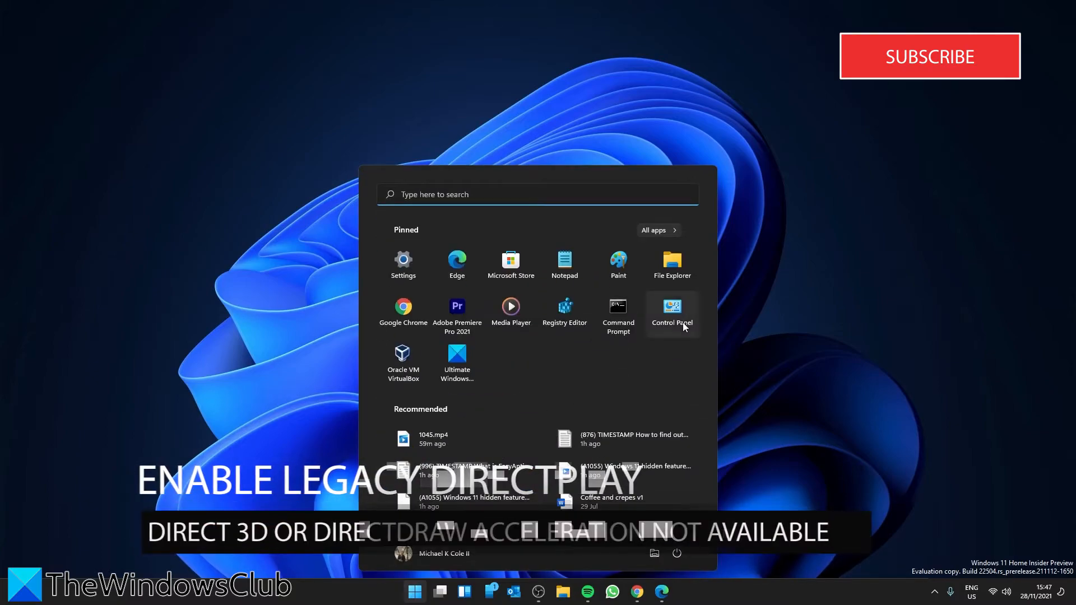
{"action": "left_click", "coordinate": [671, 314]}
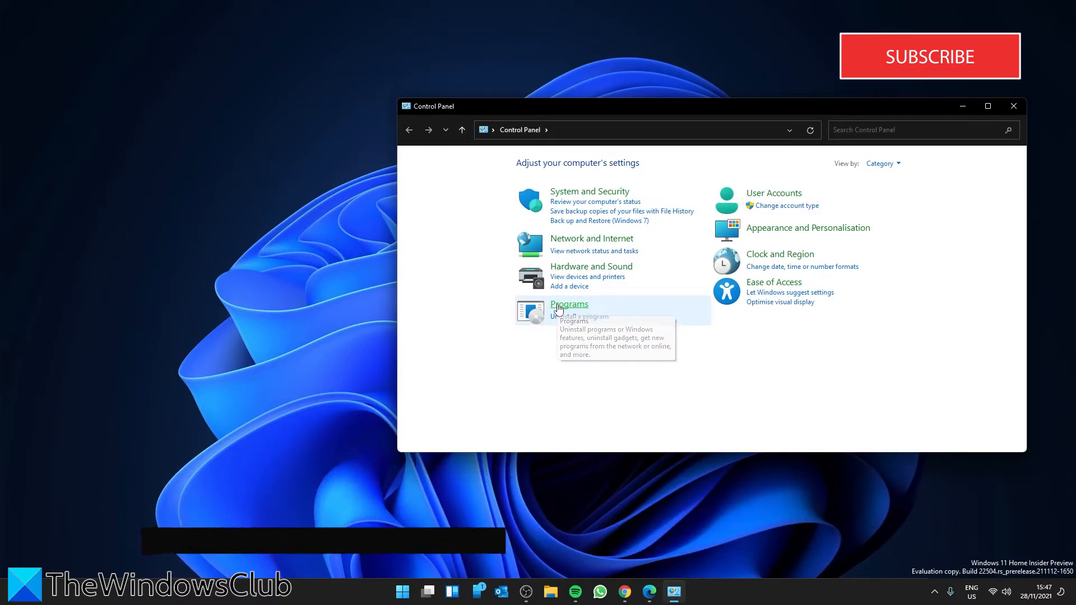
{"action": "left_click", "coordinate": [569, 304]}
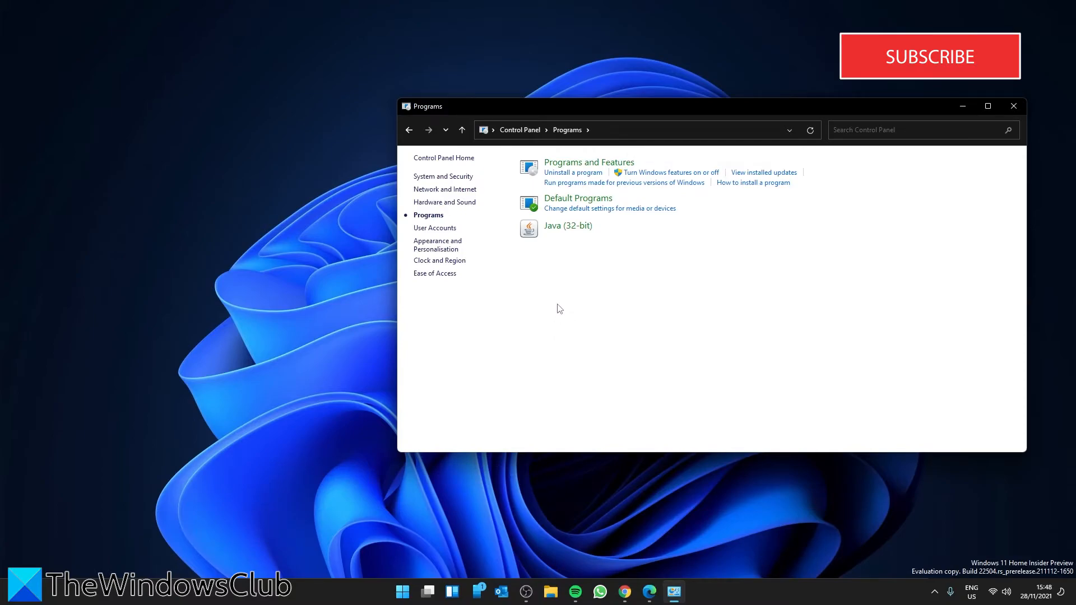
{"action": "mouse_move", "coordinate": [587, 162]}
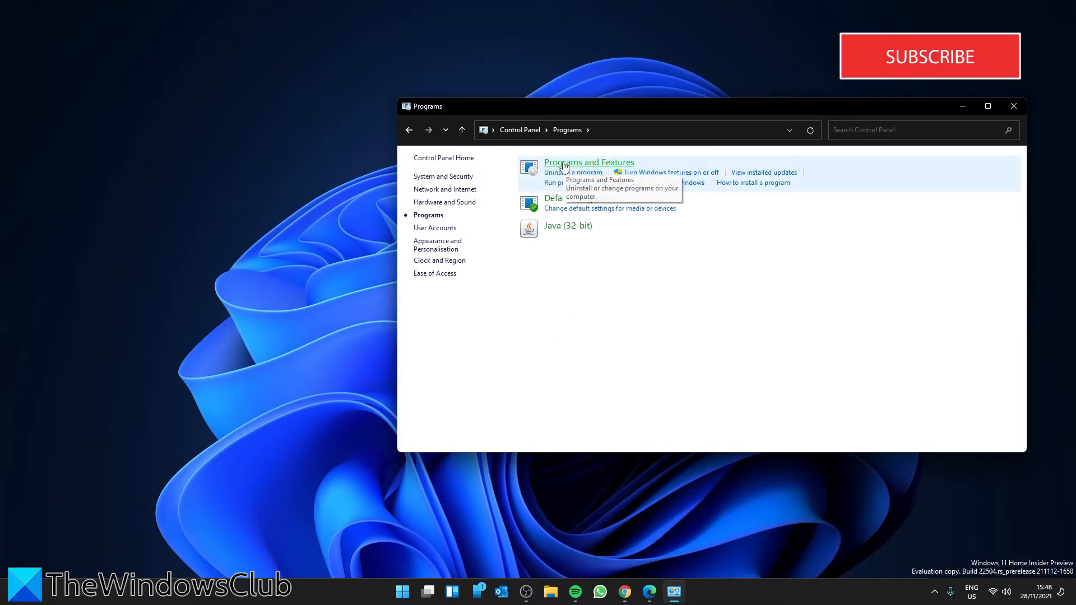
{"action": "left_click", "coordinate": [588, 163]}
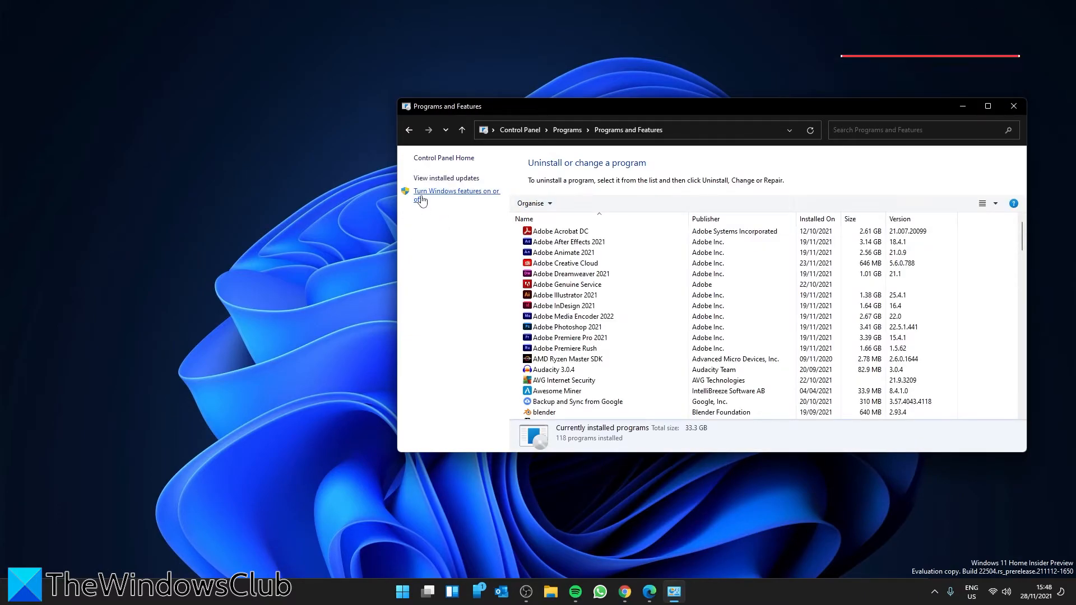
Expand Legacy Components in Windows Features to reveal the DirectPlay checkbox.
{"action": "left_click", "coordinate": [455, 190]}
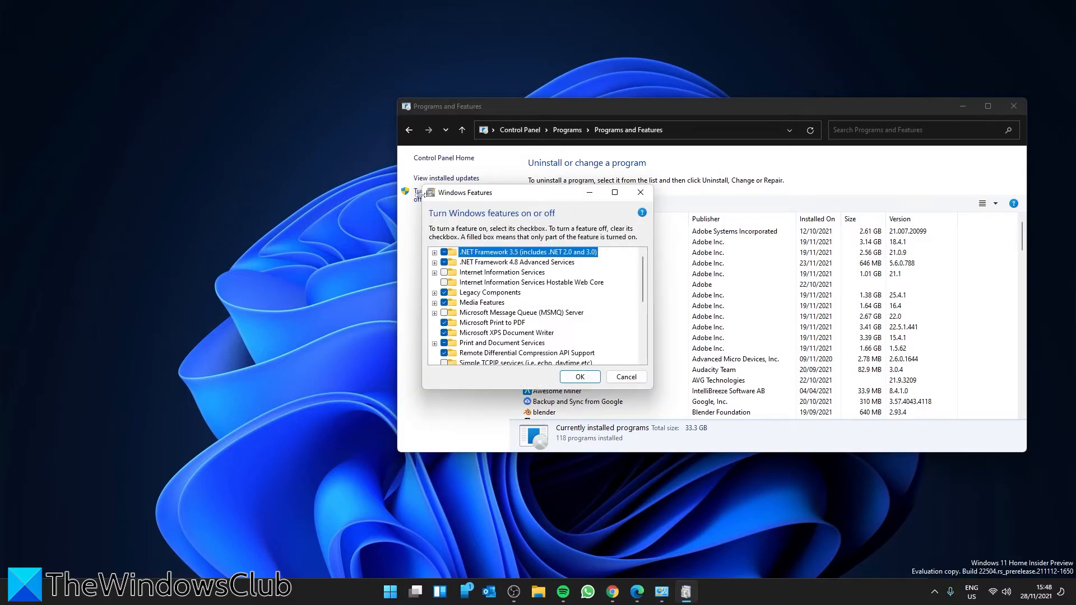
{"action": "mouse_move", "coordinate": [504, 326]}
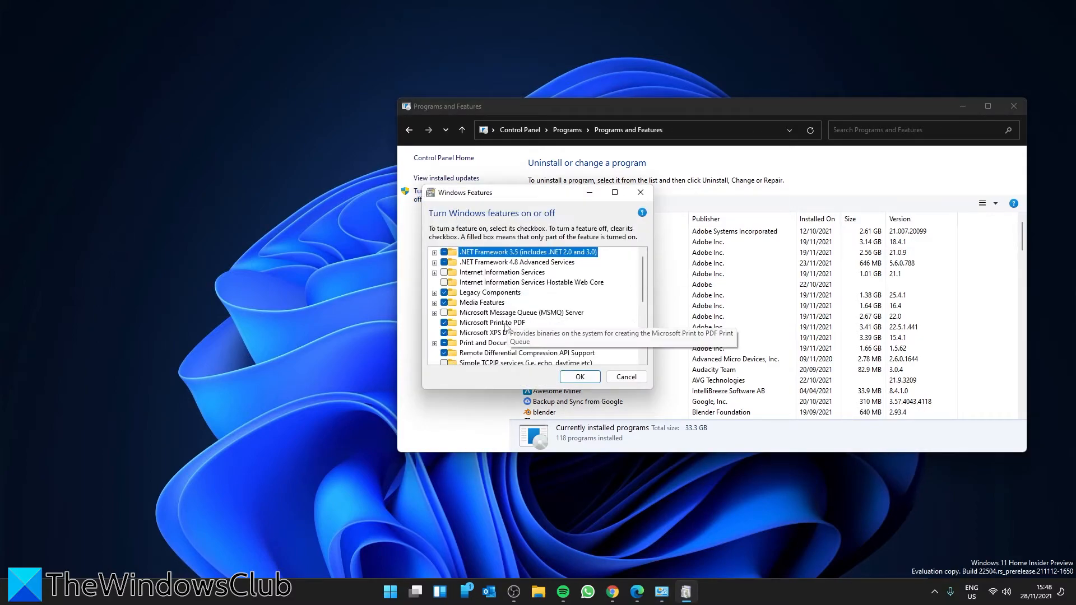
{"action": "left_click", "coordinate": [435, 292]}
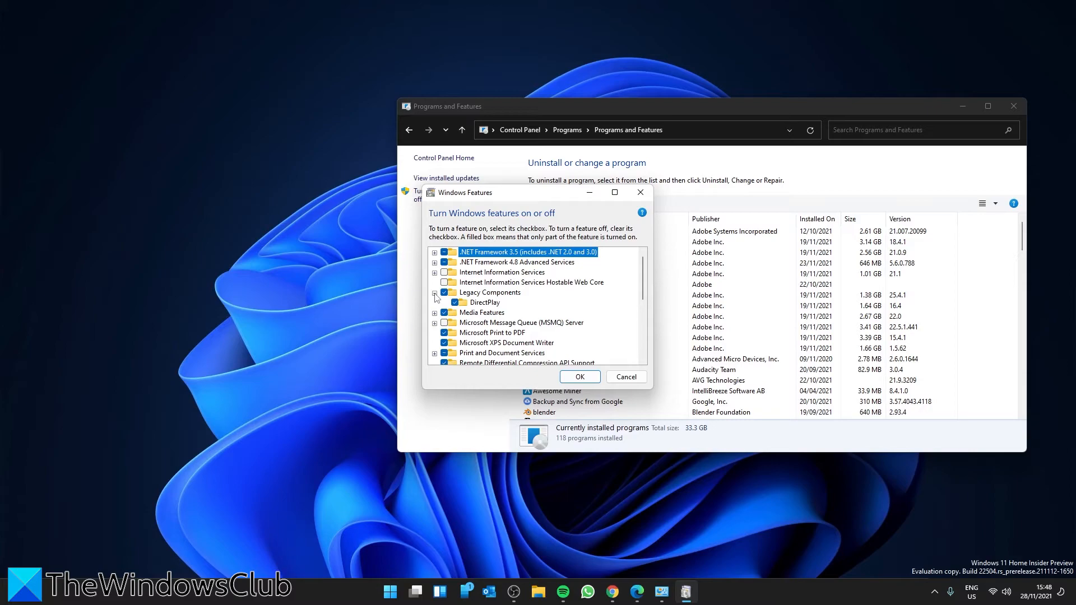
{"action": "mouse_move", "coordinate": [491, 302]}
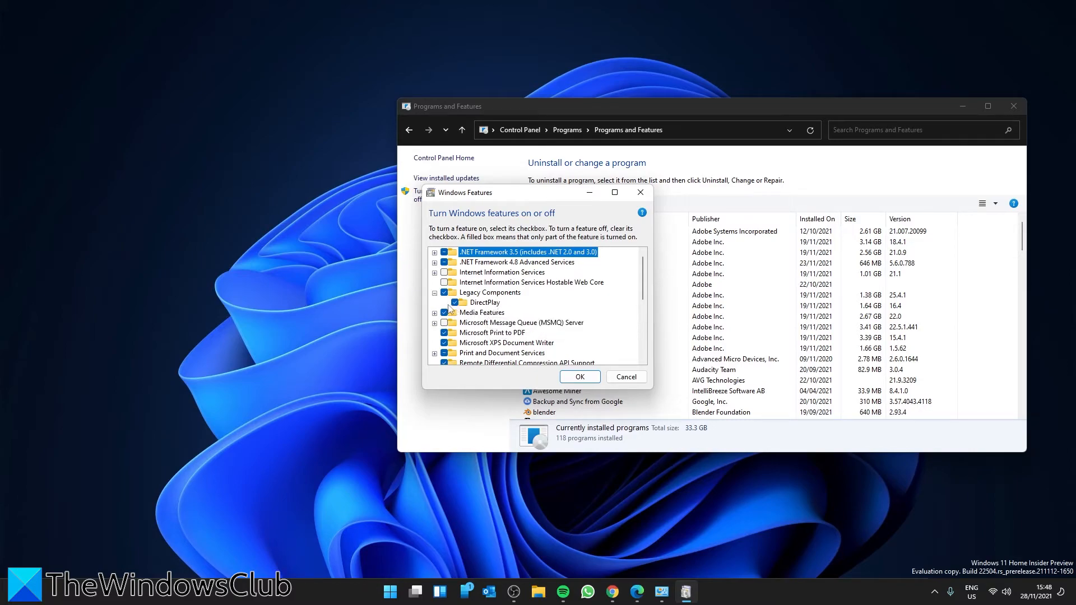
{"action": "mouse_move", "coordinate": [483, 302]}
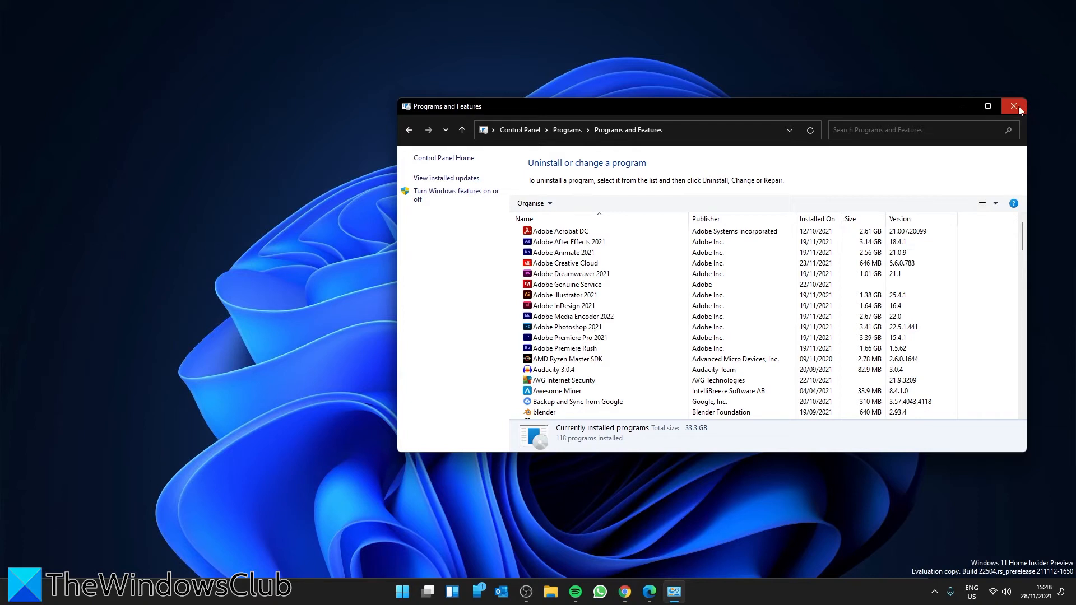
{"action": "mouse_move", "coordinate": [1013, 107]}
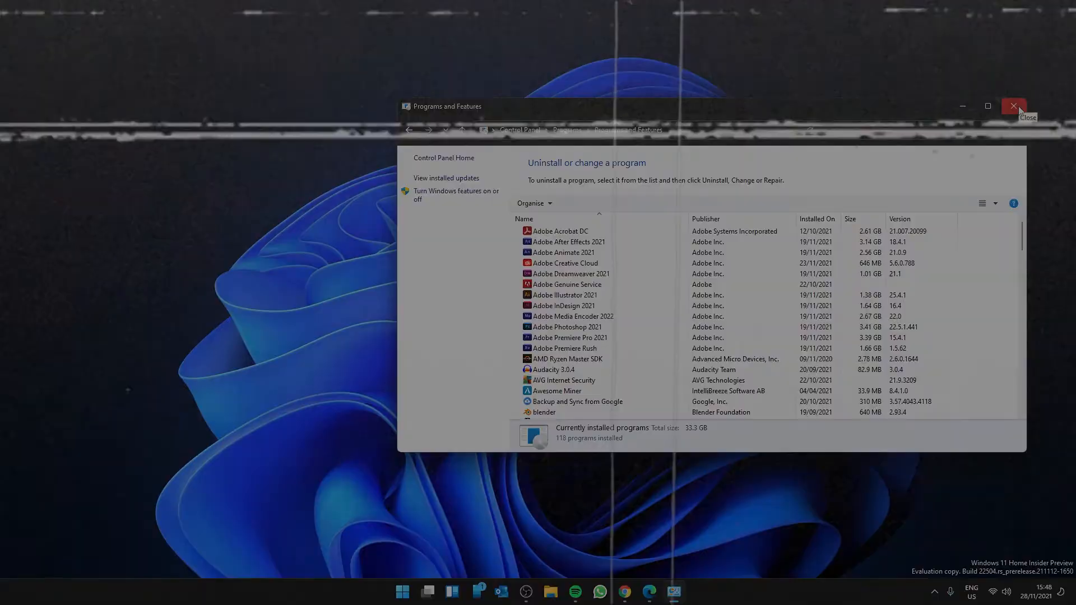
Close Programs and Features and browse TheWindowsClub channel's Videos page on YouTube.
{"action": "left_click", "coordinate": [1012, 106]}
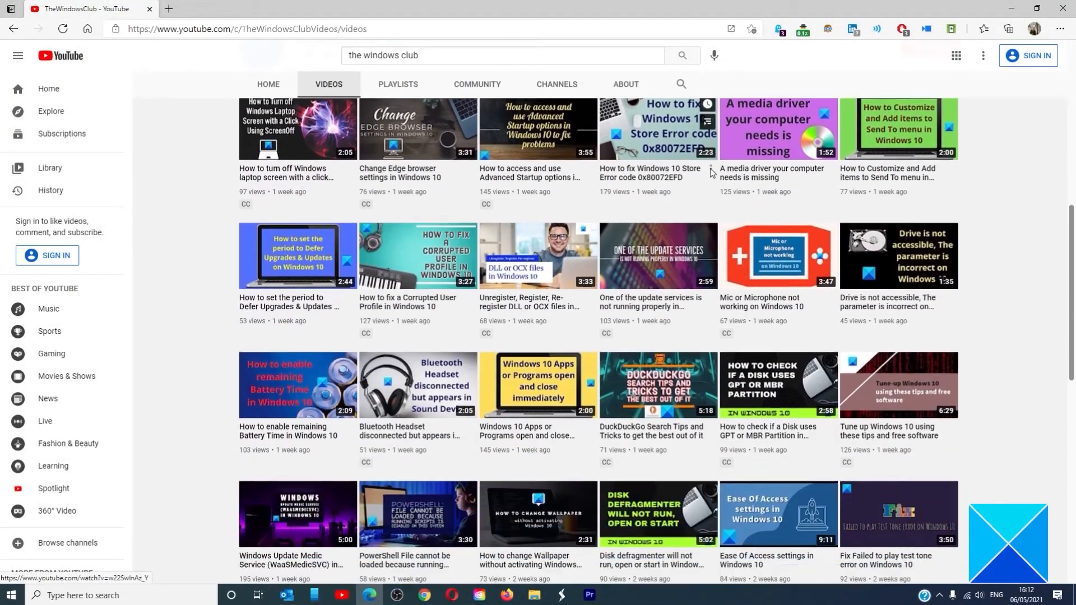
{"action": "scroll", "scroll_direction": "down", "scroll_amount": 3}
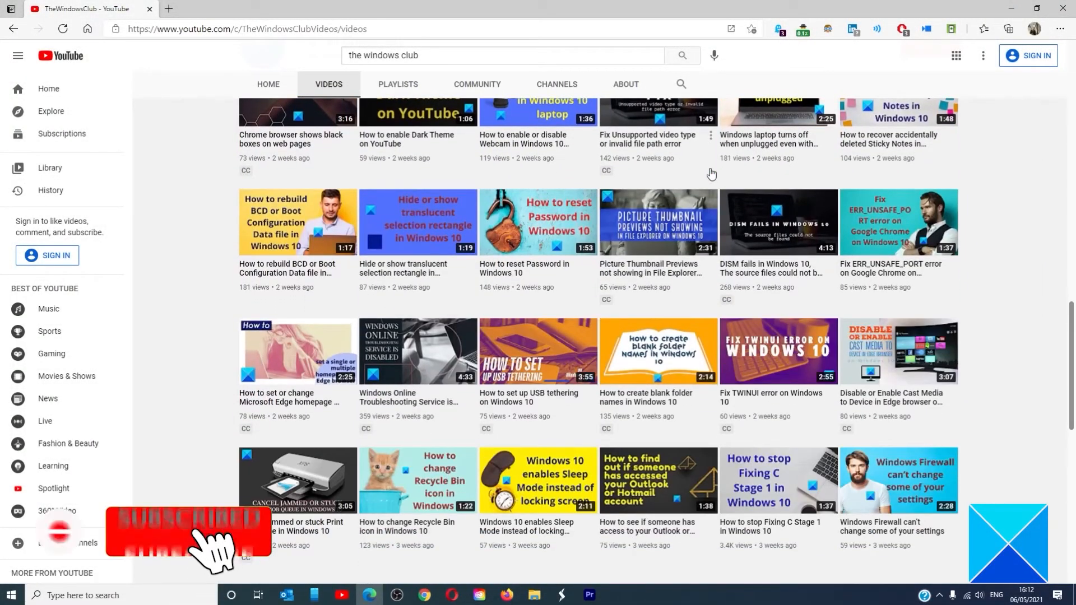